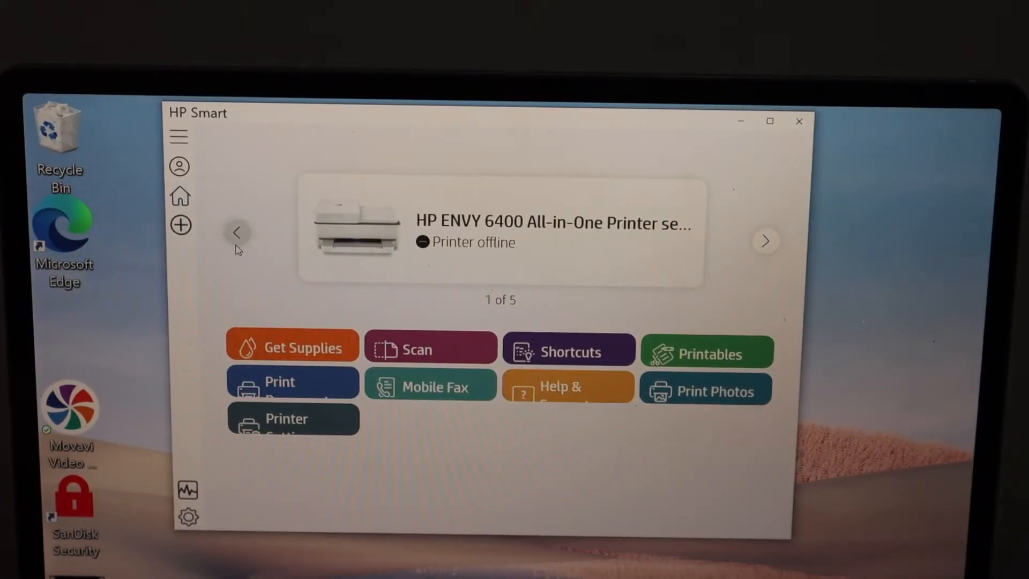
# Step: Search for printers and begin setup of the found HP ENVY 6400 series
pyautogui.click(180, 224)
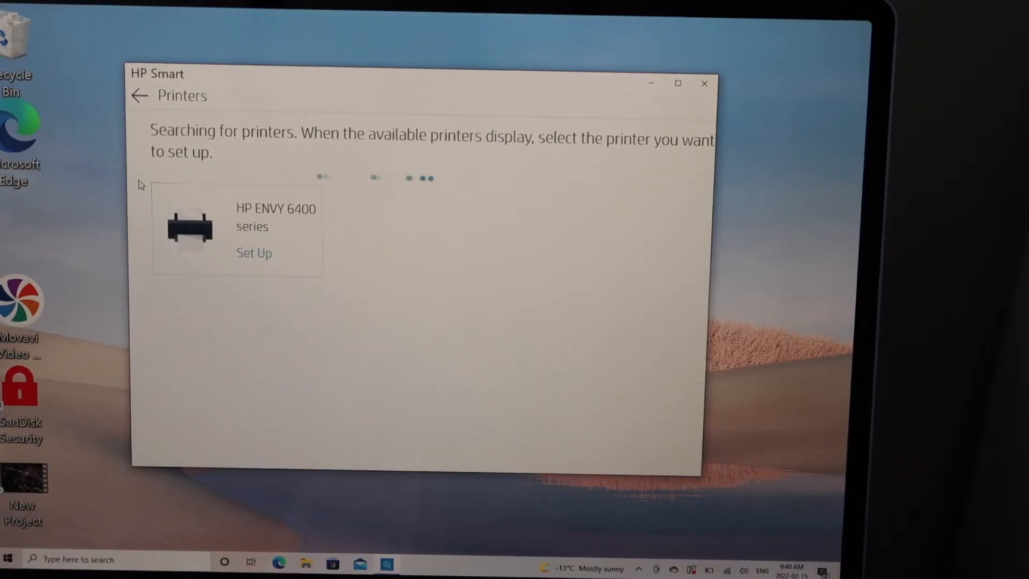
pyautogui.click(254, 253)
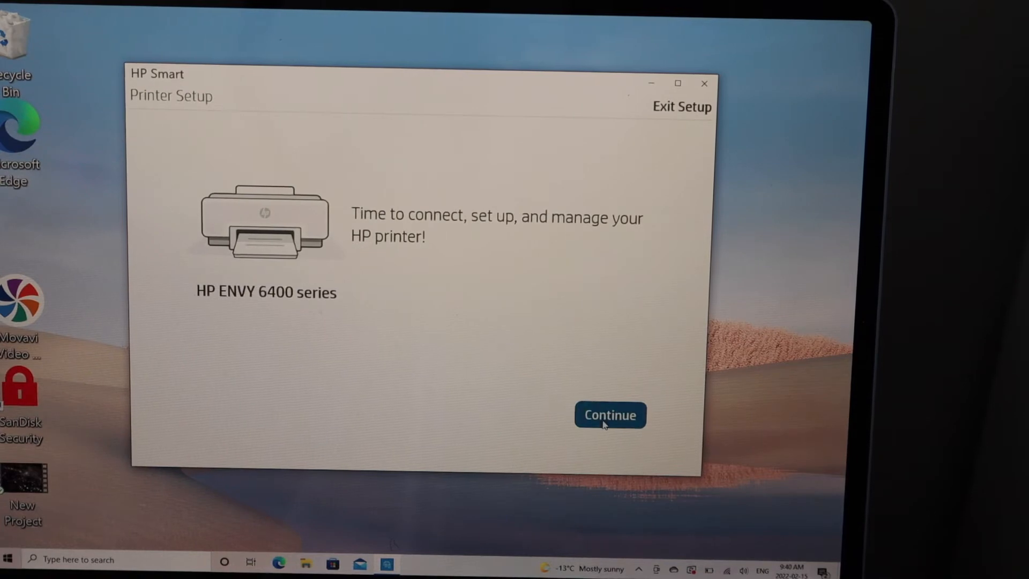
# Step: Continue past the welcome screen and allow use of the BELL769 Wi-Fi password
pyautogui.click(610, 414)
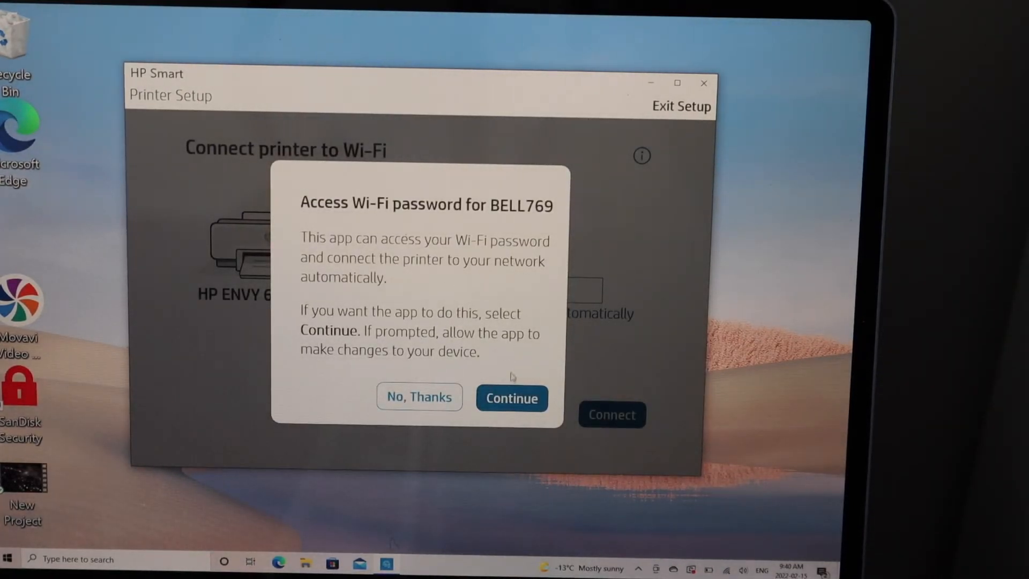
pyautogui.click(511, 397)
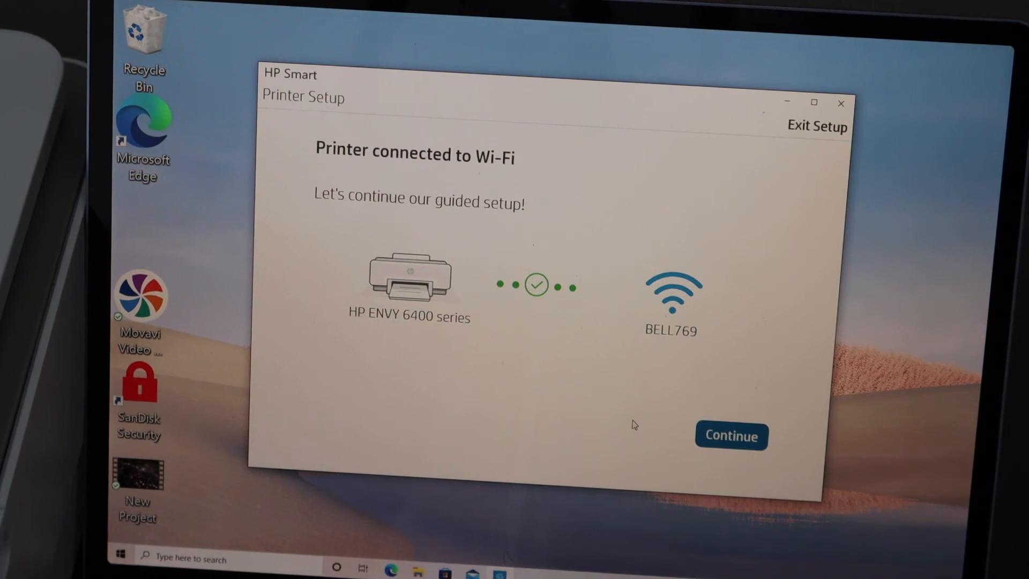
# Step: Dismiss the Printer connected to Wi-Fi confirmation and return to the home screen
pyautogui.click(731, 435)
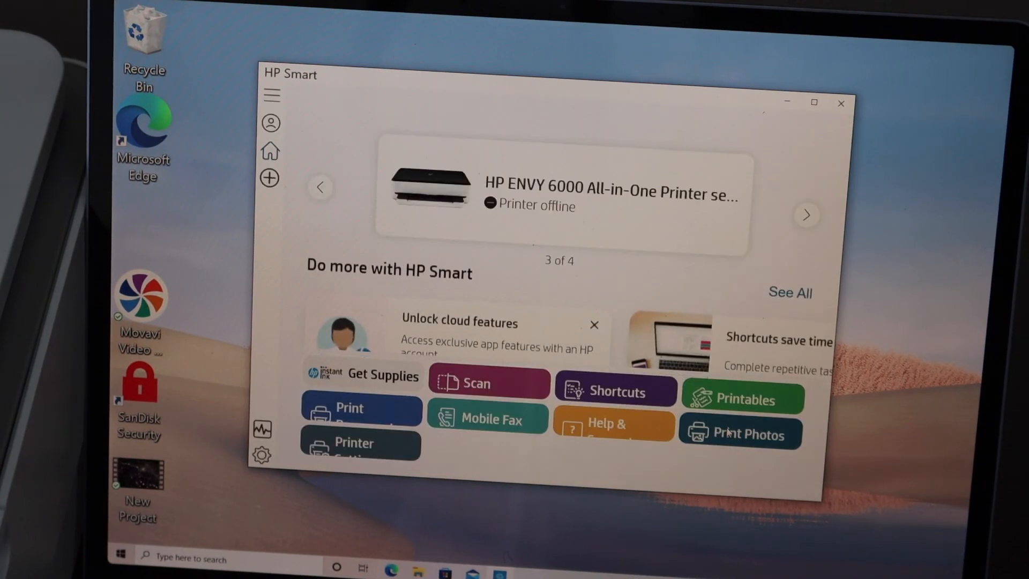
pyautogui.click(806, 214)
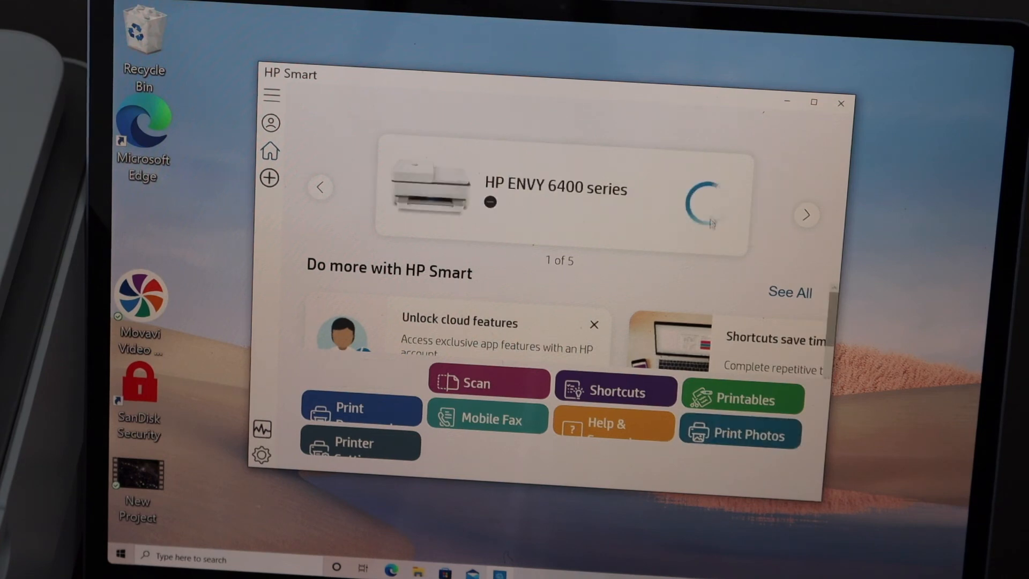